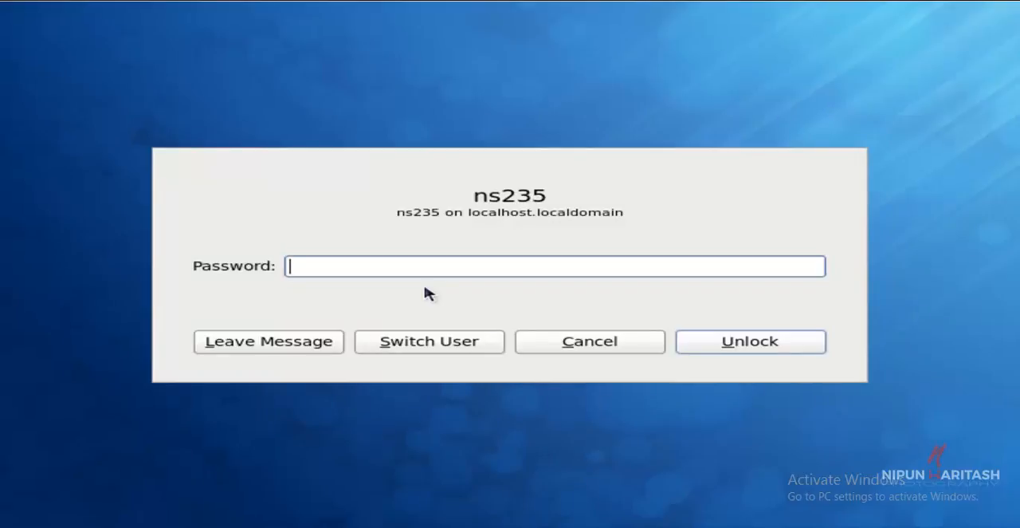
{"action": "mouse_move", "coordinate": [391, 265]}
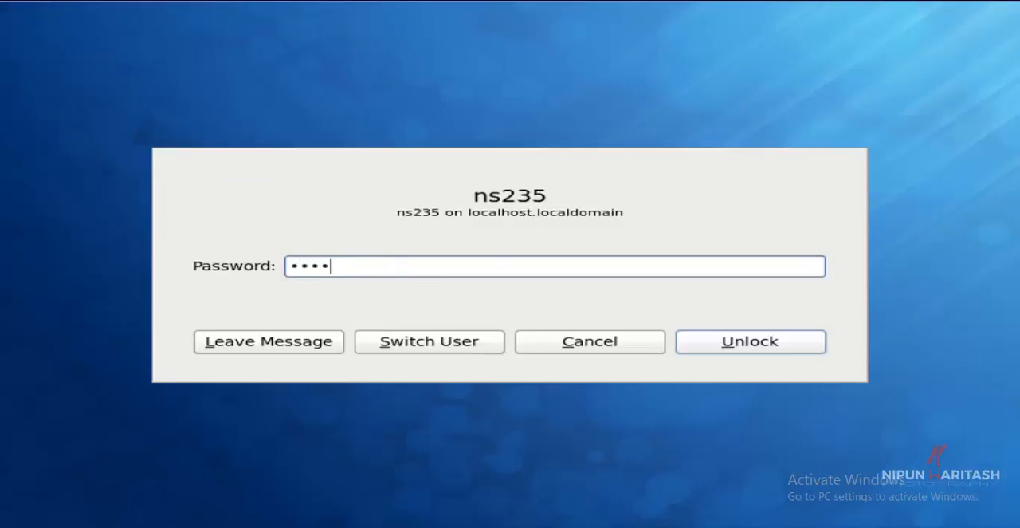
- Enter the account password and unlock the GNOME screensaver
{"action": "type", "text": "*"}
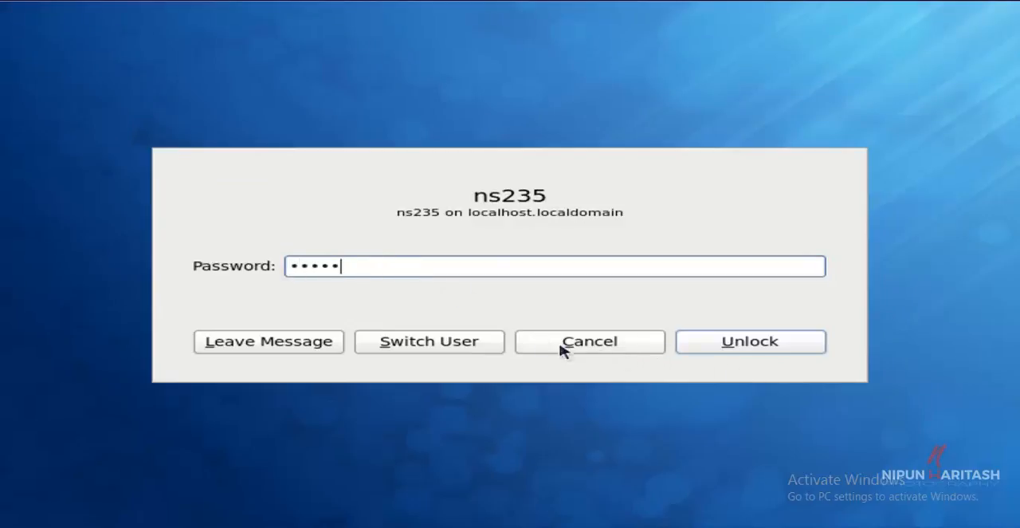
{"action": "left_click", "coordinate": [750, 341]}
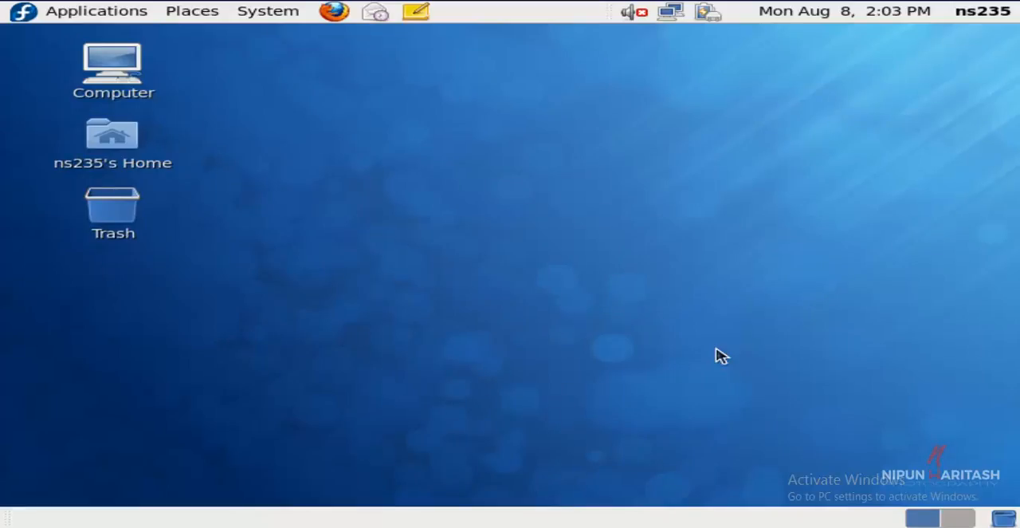
{"action": "mouse_move", "coordinate": [690, 359]}
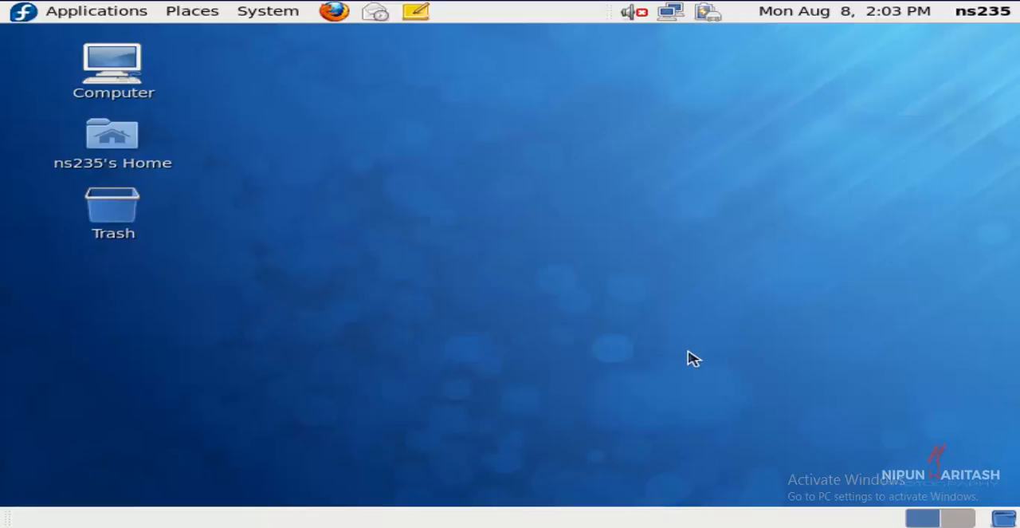
{"action": "mouse_move", "coordinate": [184, 177]}
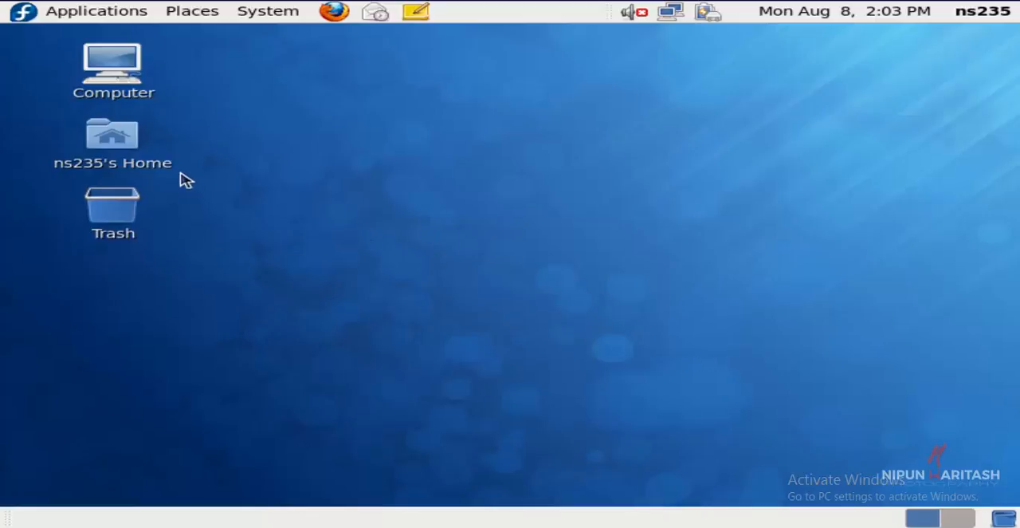
- Open the home folder, then the myevalvid folder with its 25 items
{"action": "double_click", "coordinate": [112, 134]}
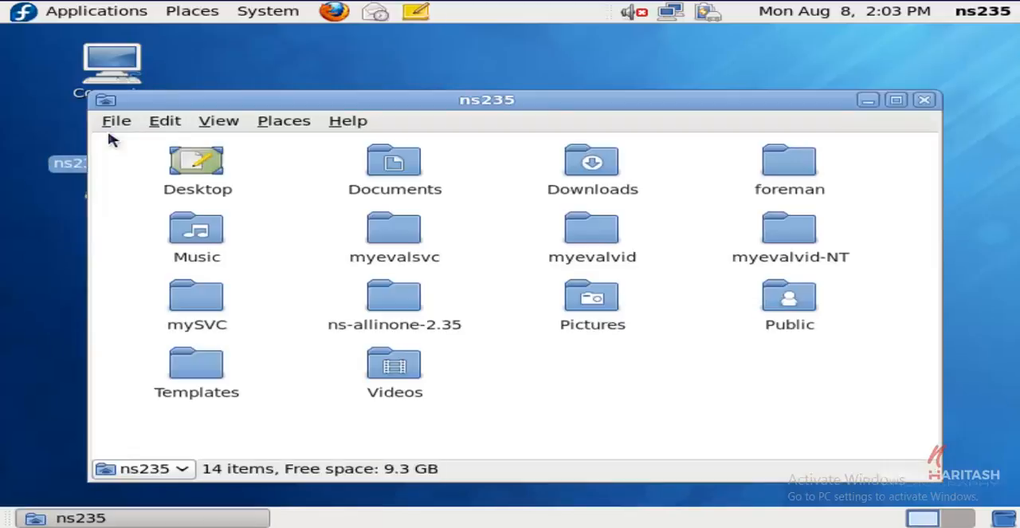
{"action": "mouse_move", "coordinate": [253, 154]}
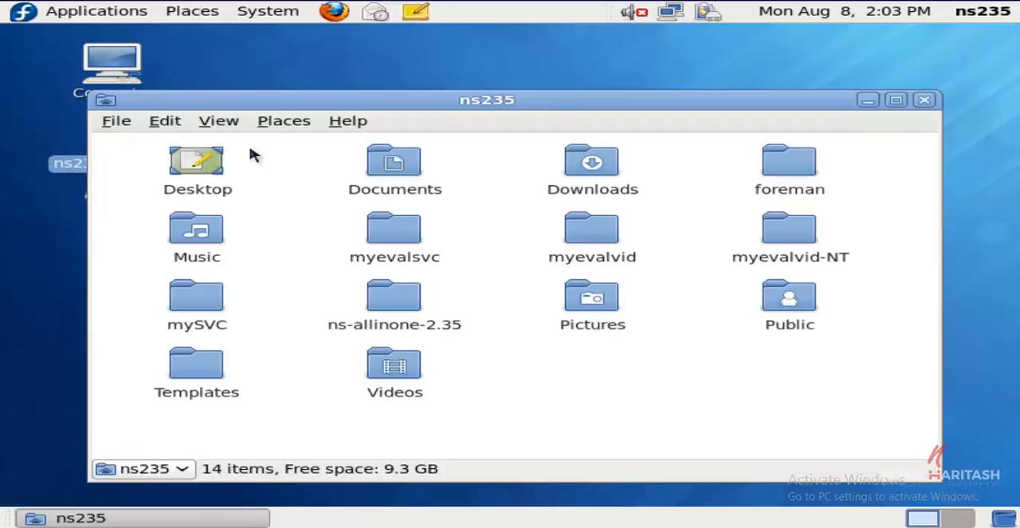
{"action": "mouse_move", "coordinate": [565, 223]}
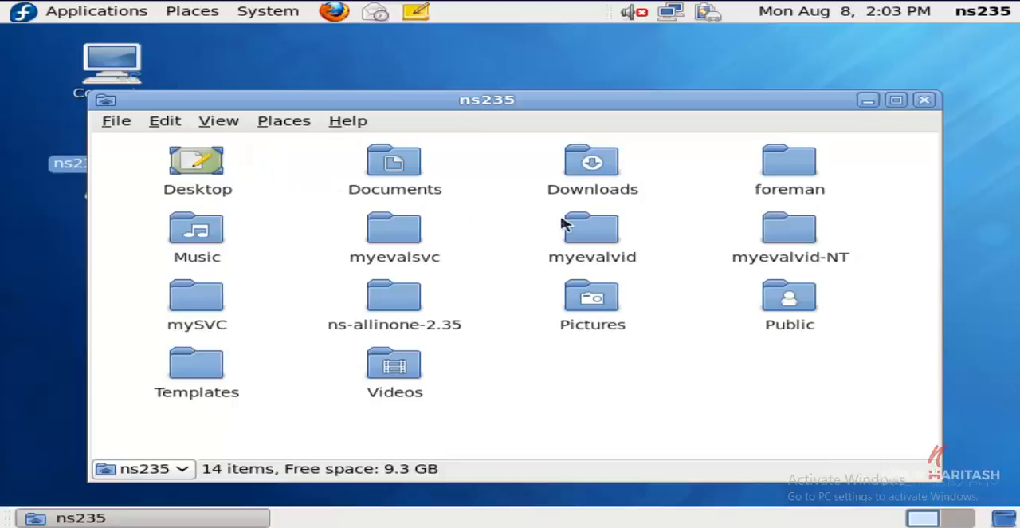
{"action": "double_click", "coordinate": [592, 228]}
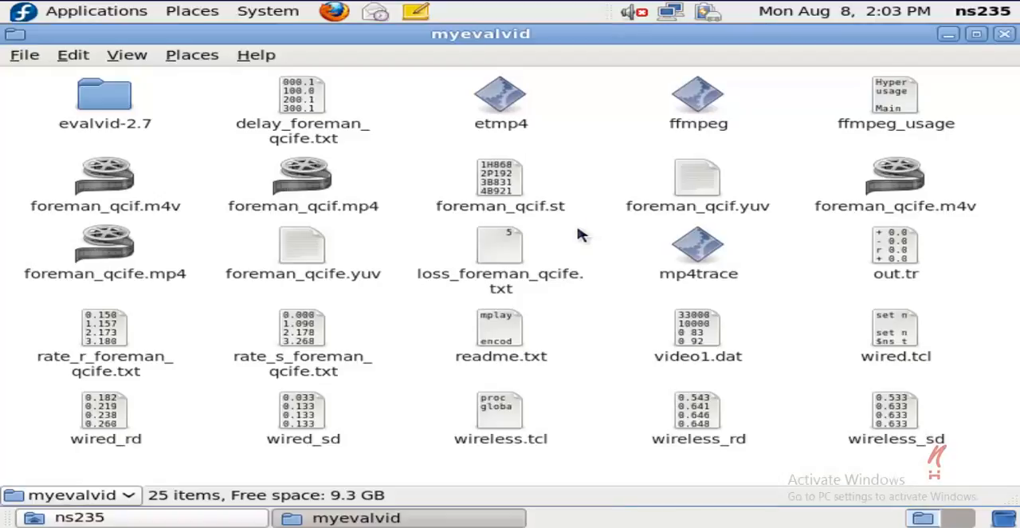
{"action": "mouse_move", "coordinate": [536, 249]}
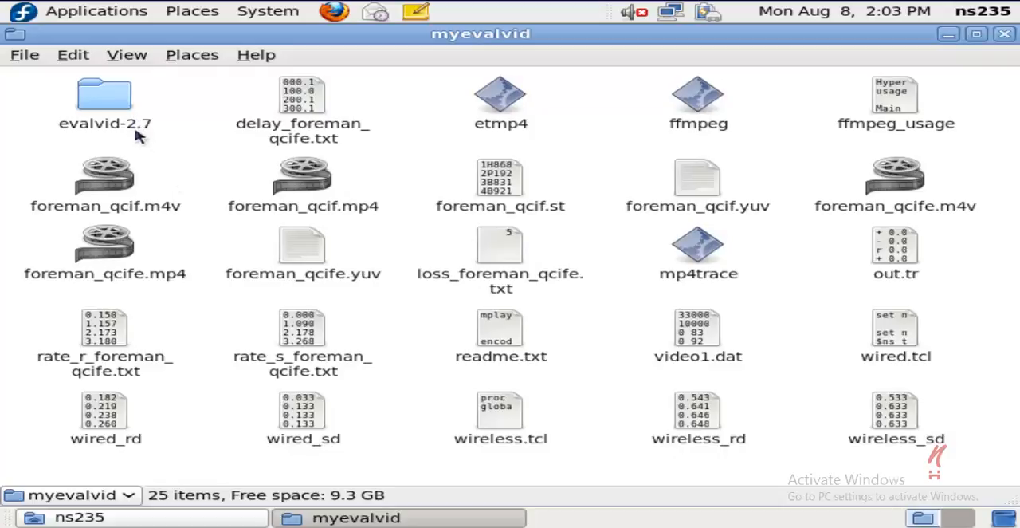
- Open evalvid-2.7, select etmp4 and then mp4trace, and scroll back to the top
{"action": "double_click", "coordinate": [105, 94]}
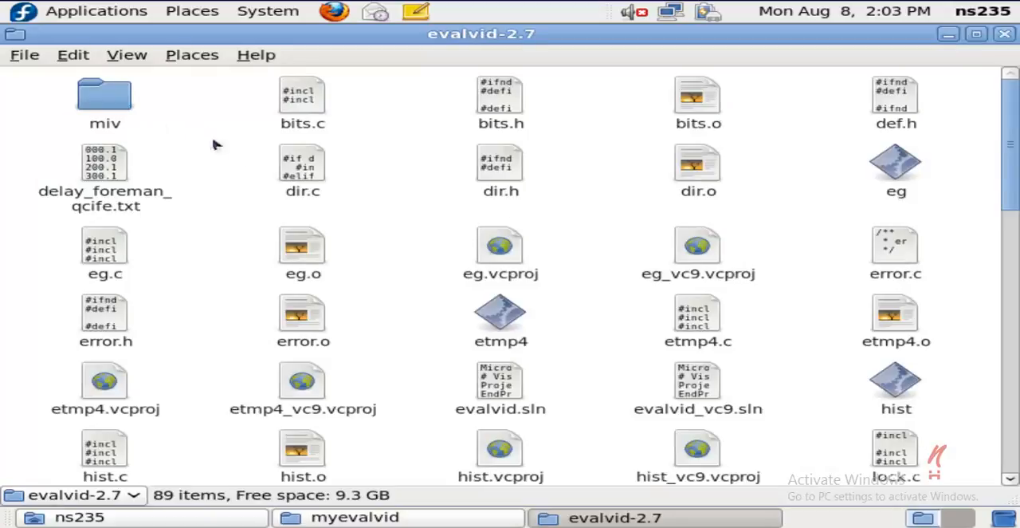
{"action": "mouse_move", "coordinate": [402, 265]}
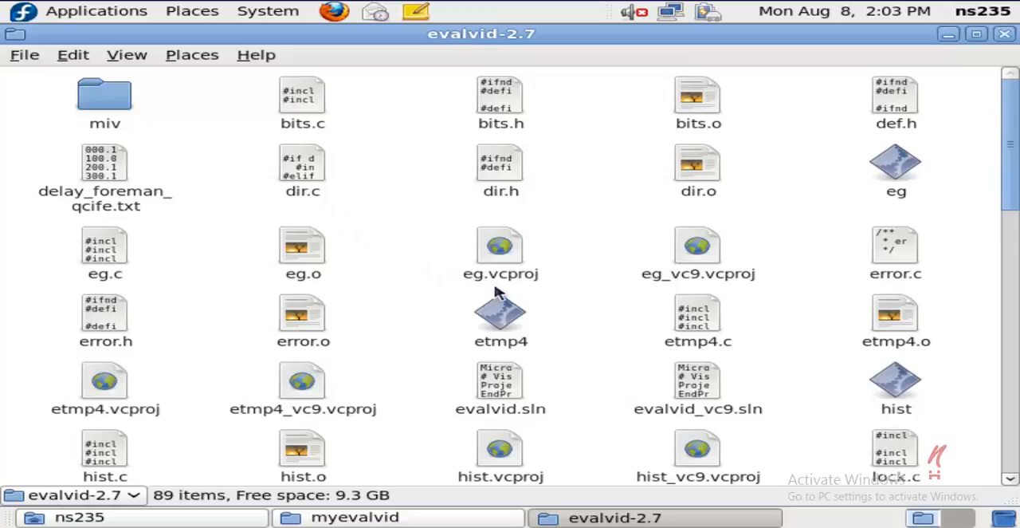
{"action": "mouse_move", "coordinate": [501, 311]}
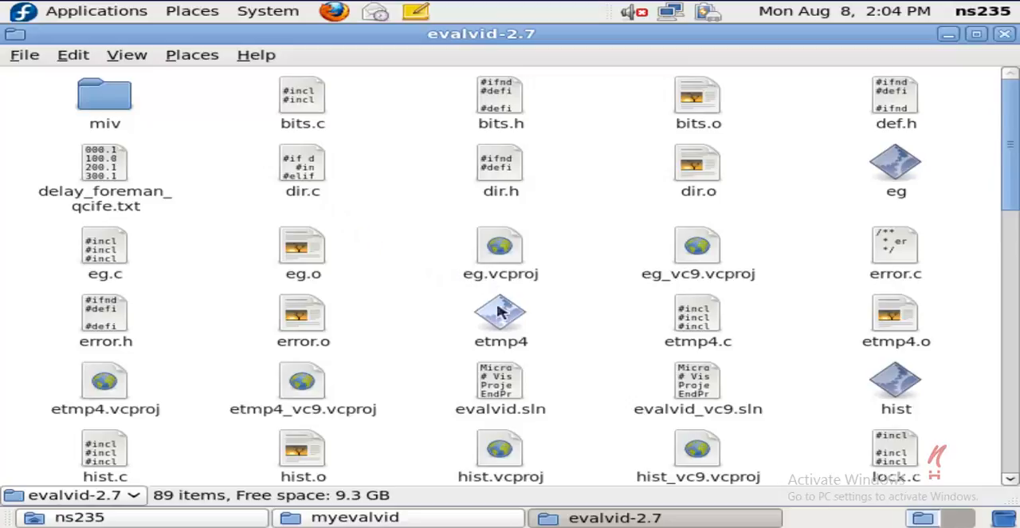
{"action": "left_click", "coordinate": [500, 315]}
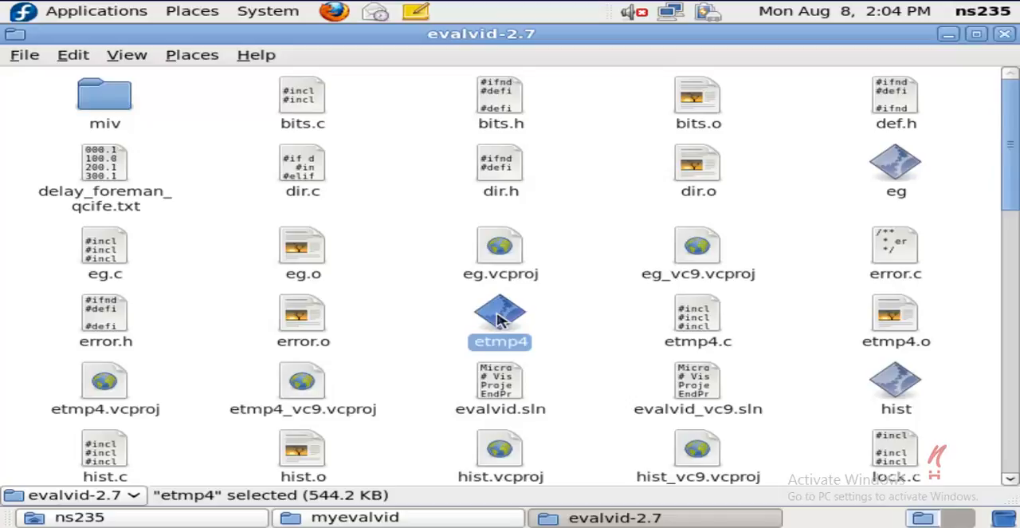
{"action": "scroll", "scroll_direction": "down", "scroll_amount": 3}
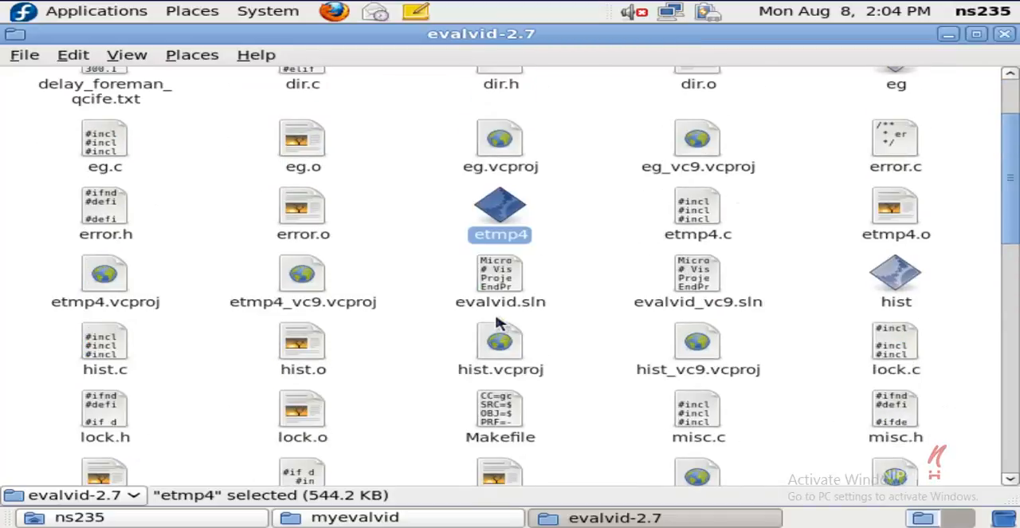
{"action": "mouse_move", "coordinate": [526, 247]}
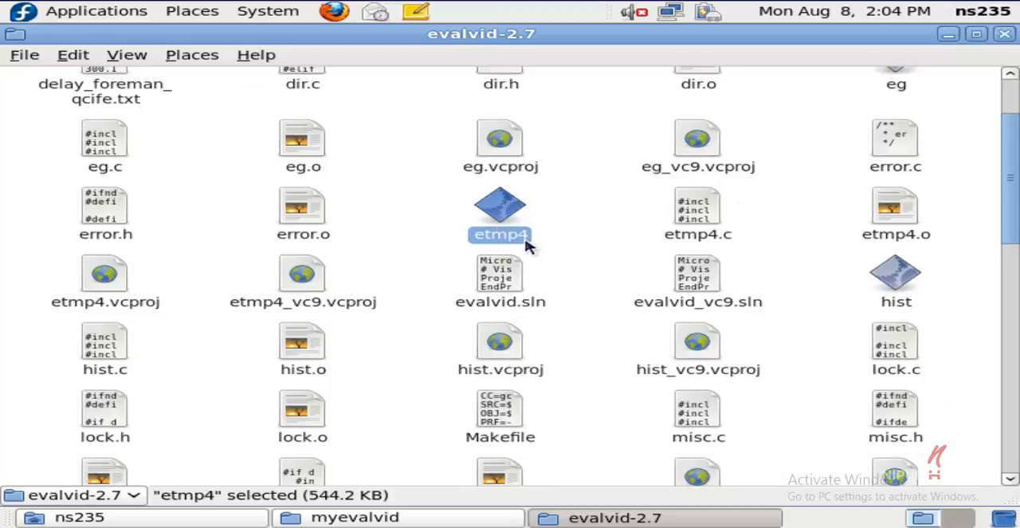
{"action": "mouse_move", "coordinate": [525, 249]}
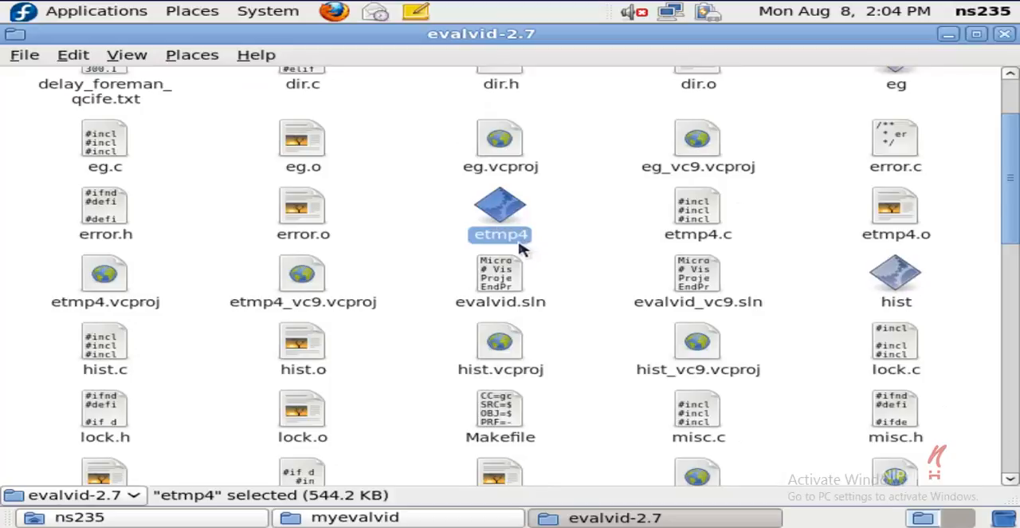
{"action": "scroll", "scroll_direction": "down", "scroll_amount": 3}
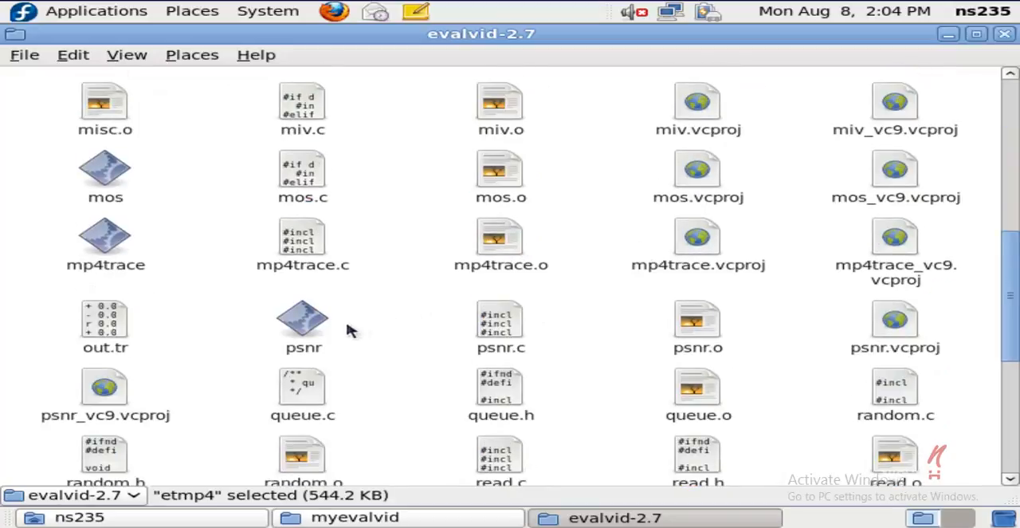
{"action": "left_click", "coordinate": [303, 323]}
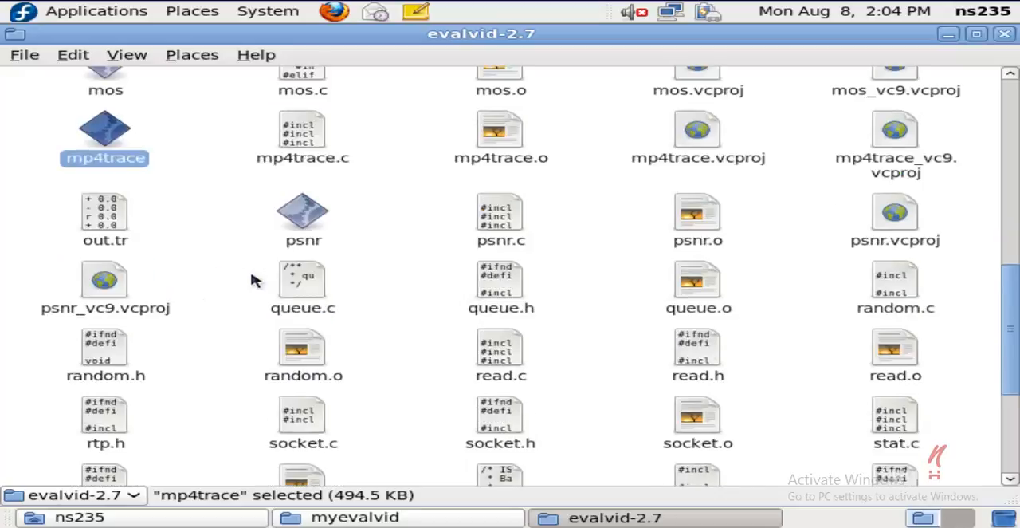
{"action": "scroll", "scroll_direction": "down", "scroll_amount": 3}
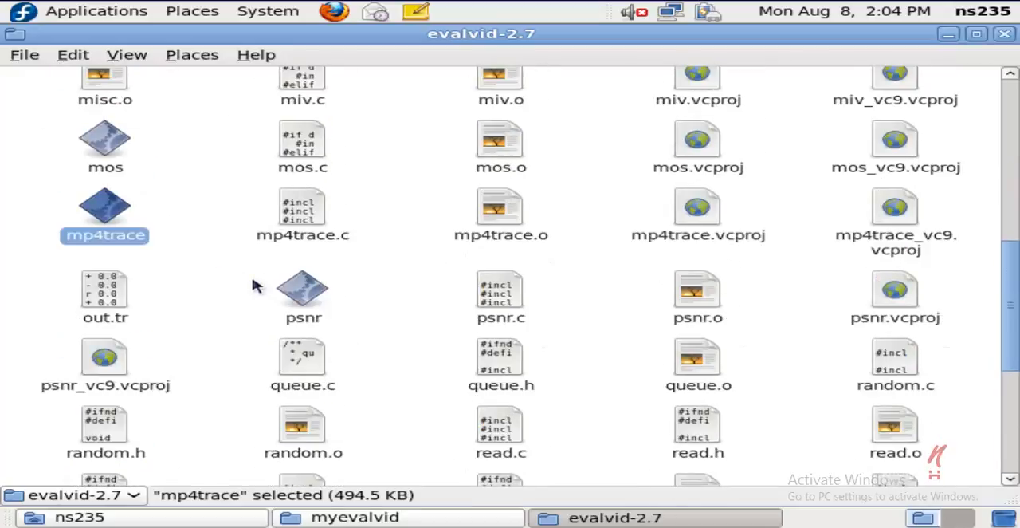
{"action": "scroll", "scroll_direction": "up", "scroll_amount": 3}
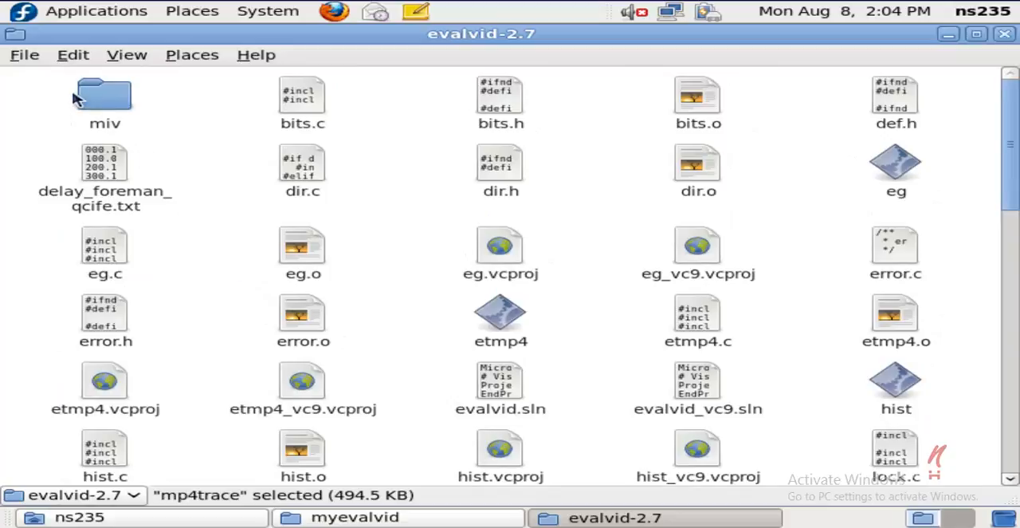
{"action": "mouse_move", "coordinate": [1005, 34]}
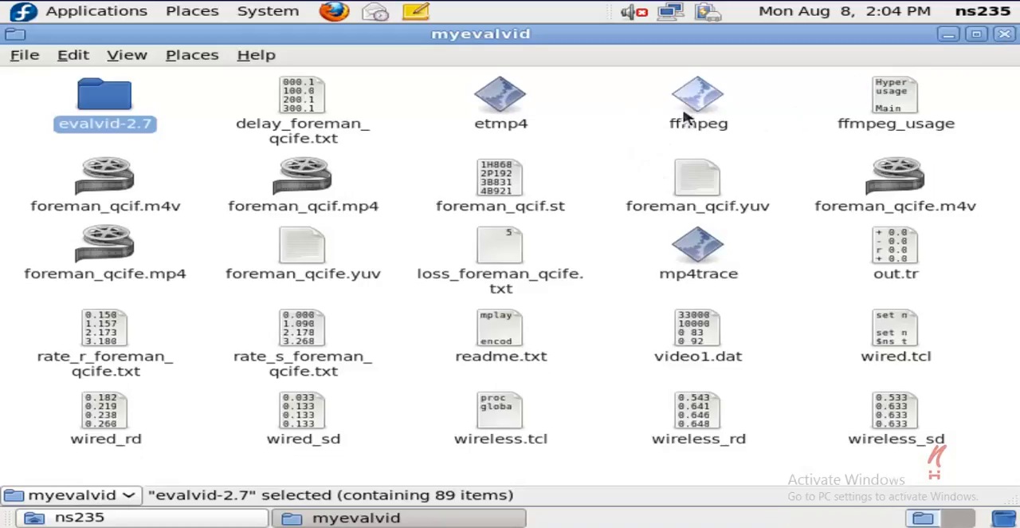
- Select ffmpeg in myevalvid, reopen evalvid-2.7, and select the eg executable
{"action": "left_click", "coordinate": [697, 100]}
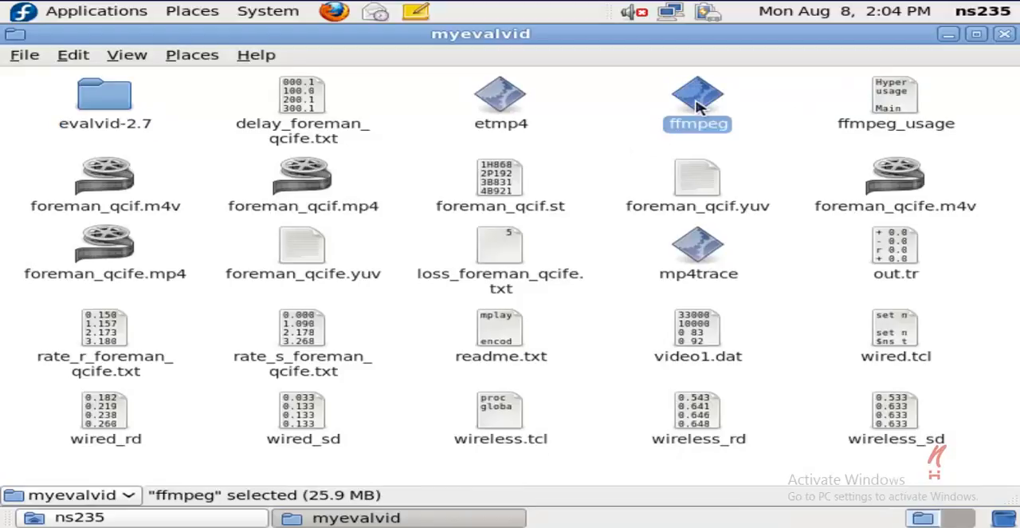
{"action": "mouse_move", "coordinate": [584, 247]}
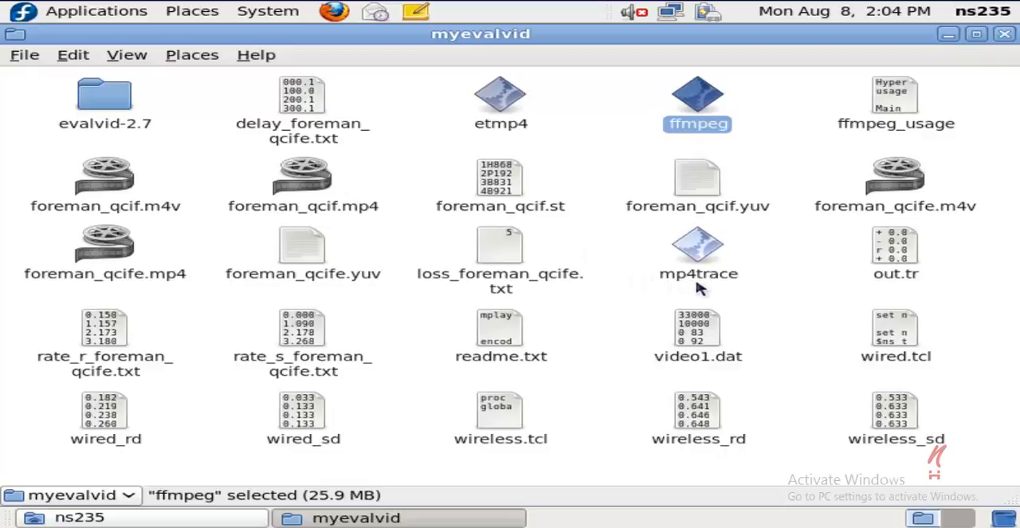
{"action": "mouse_move", "coordinate": [745, 301]}
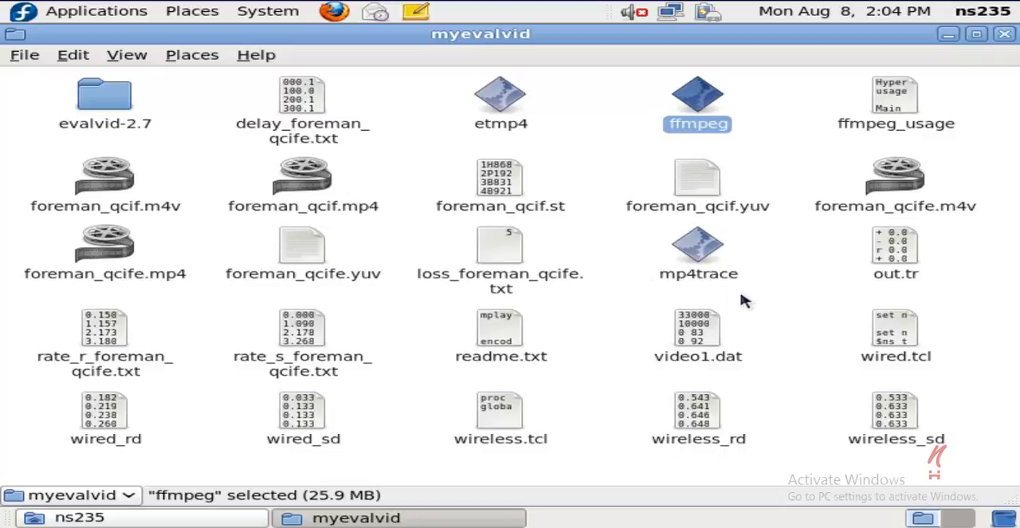
{"action": "mouse_move", "coordinate": [745, 294]}
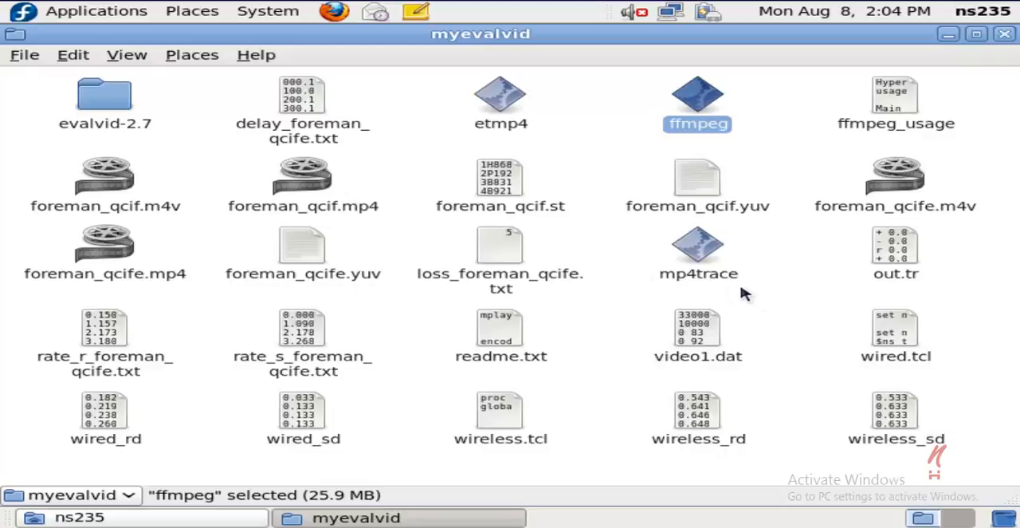
{"action": "mouse_move", "coordinate": [483, 267]}
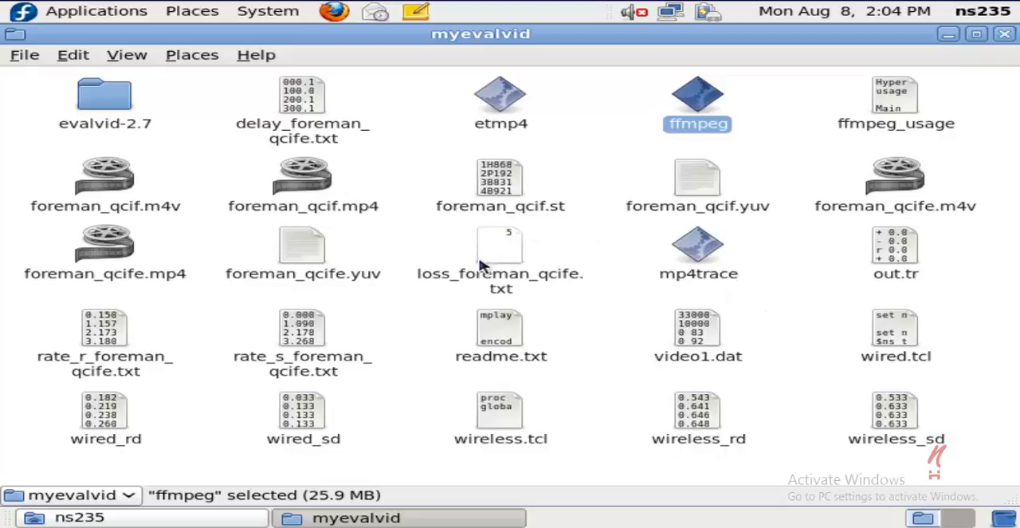
{"action": "double_click", "coordinate": [104, 94]}
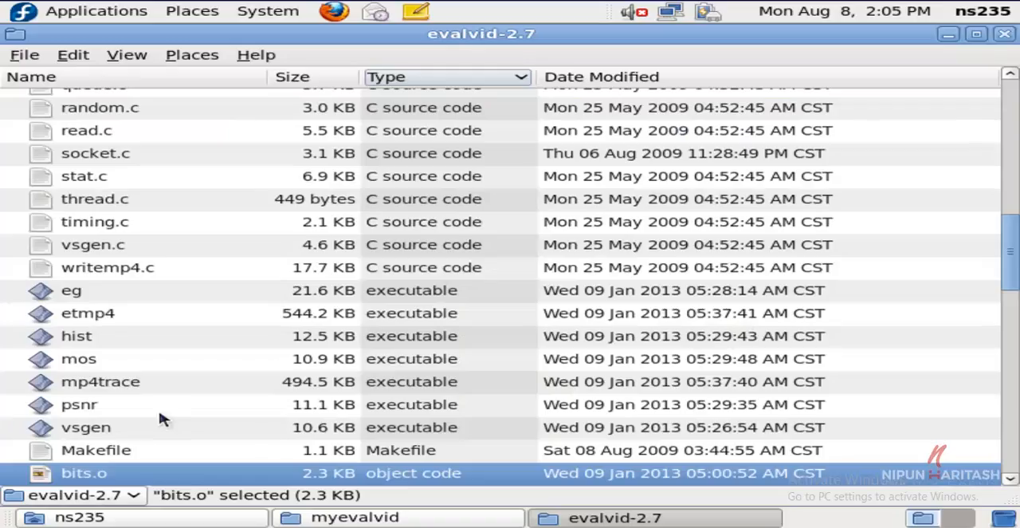
{"action": "left_click", "coordinate": [71, 291]}
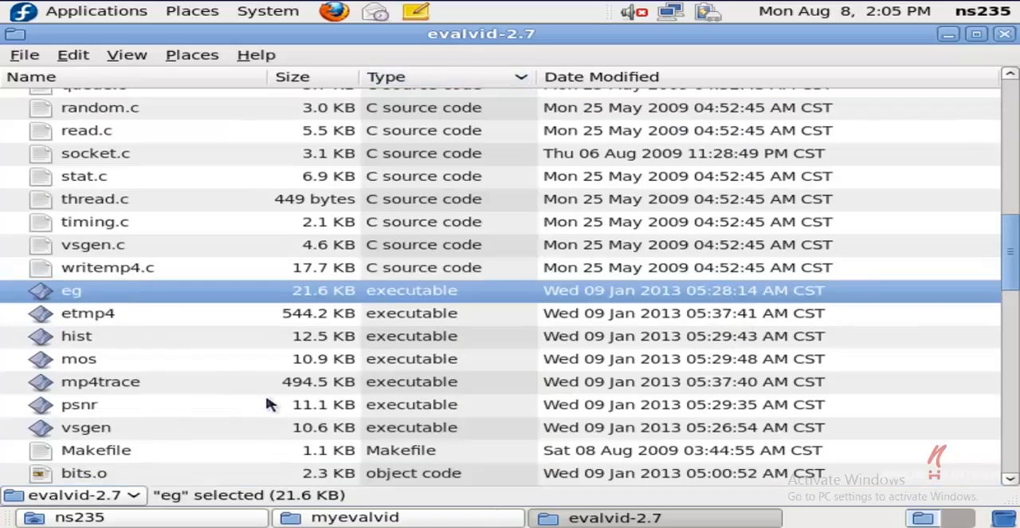
{"action": "mouse_move", "coordinate": [287, 452]}
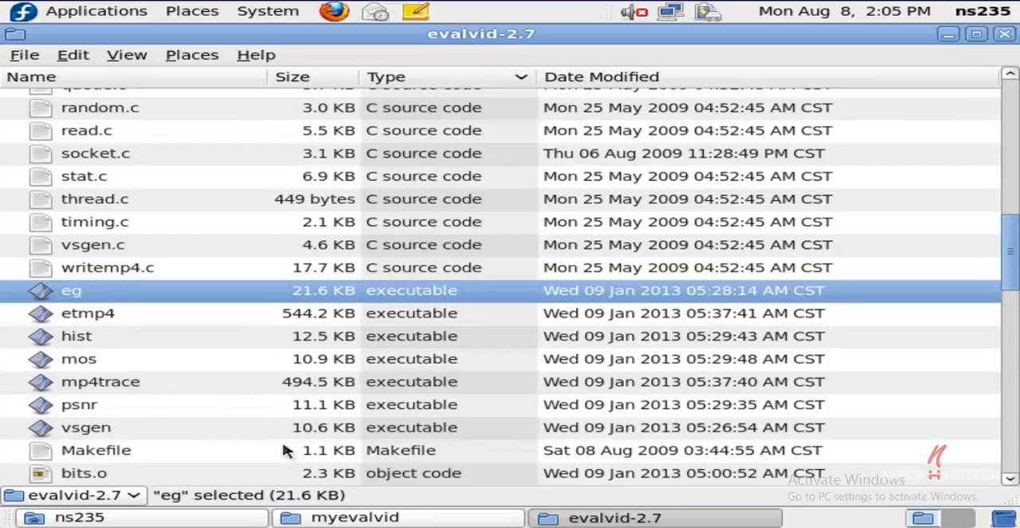
{"action": "mouse_move", "coordinate": [322, 518]}
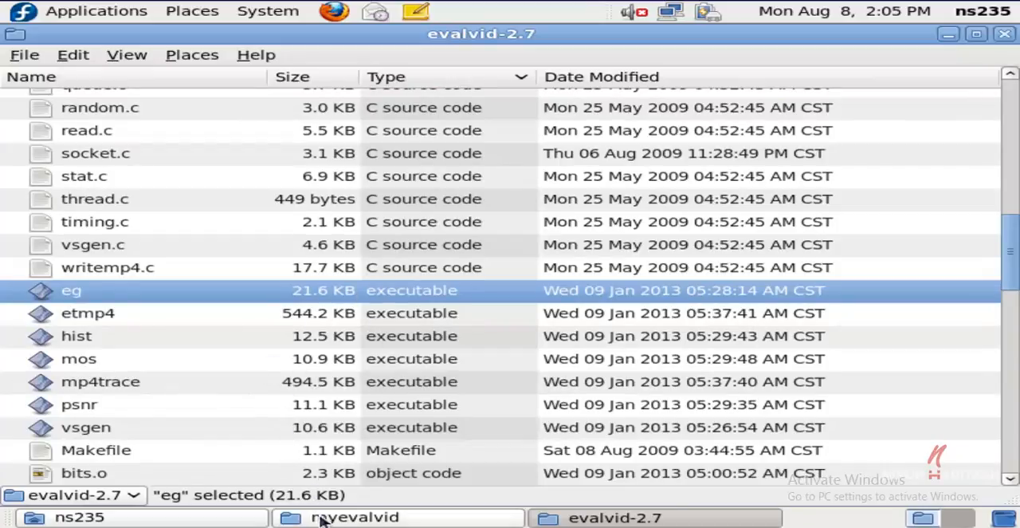
- Bring myevalvid forward, switch it to List view, and sort by Type
{"action": "left_click", "coordinate": [127, 54]}
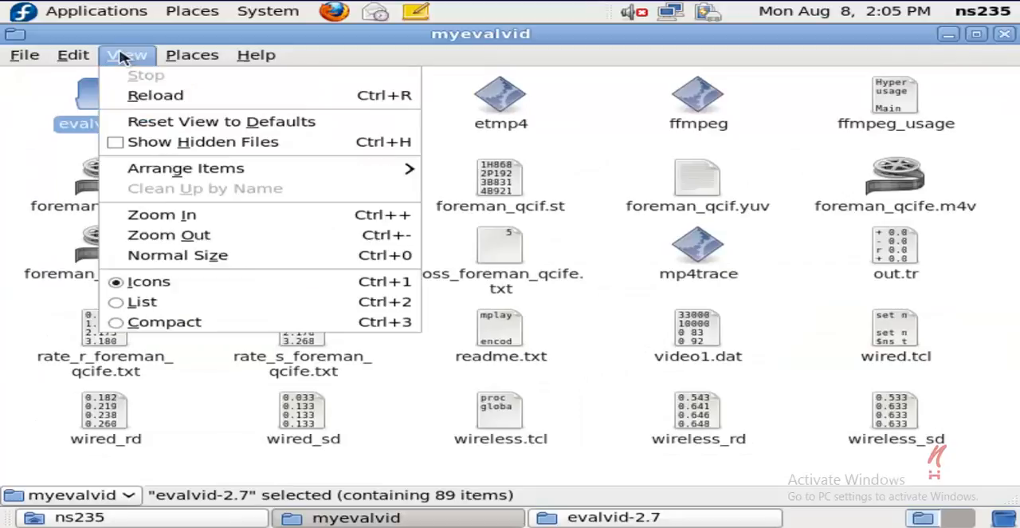
{"action": "mouse_move", "coordinate": [142, 301]}
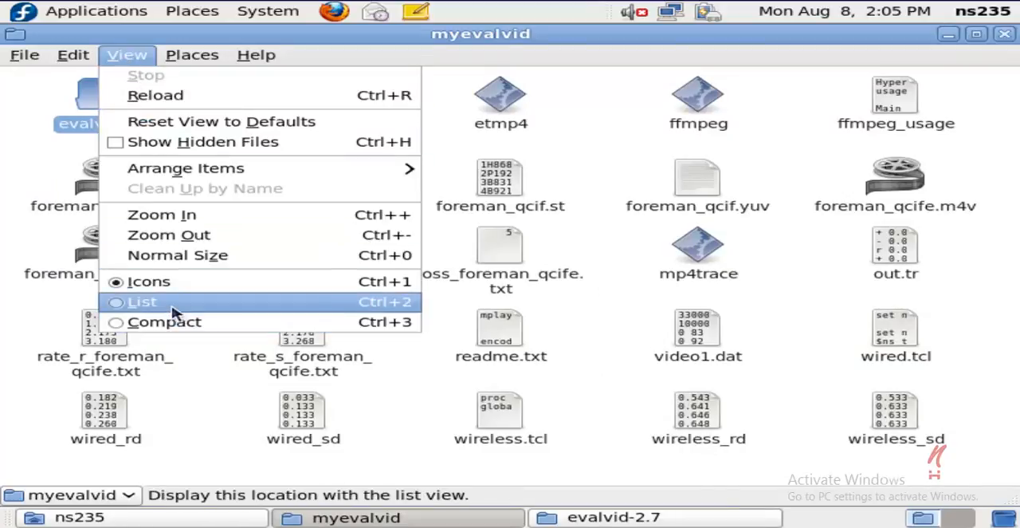
{"action": "left_click", "coordinate": [142, 302]}
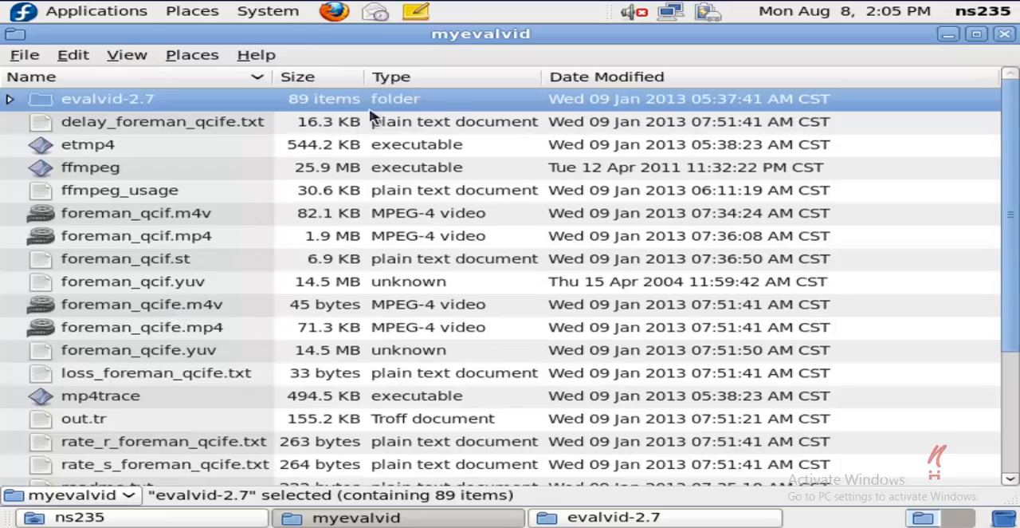
{"action": "left_click", "coordinate": [390, 76]}
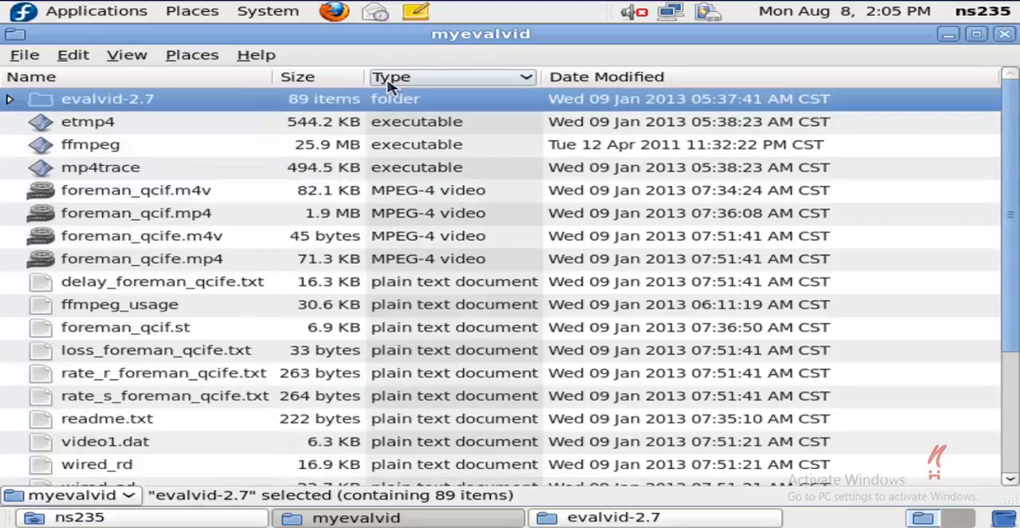
{"action": "mouse_move", "coordinate": [263, 206]}
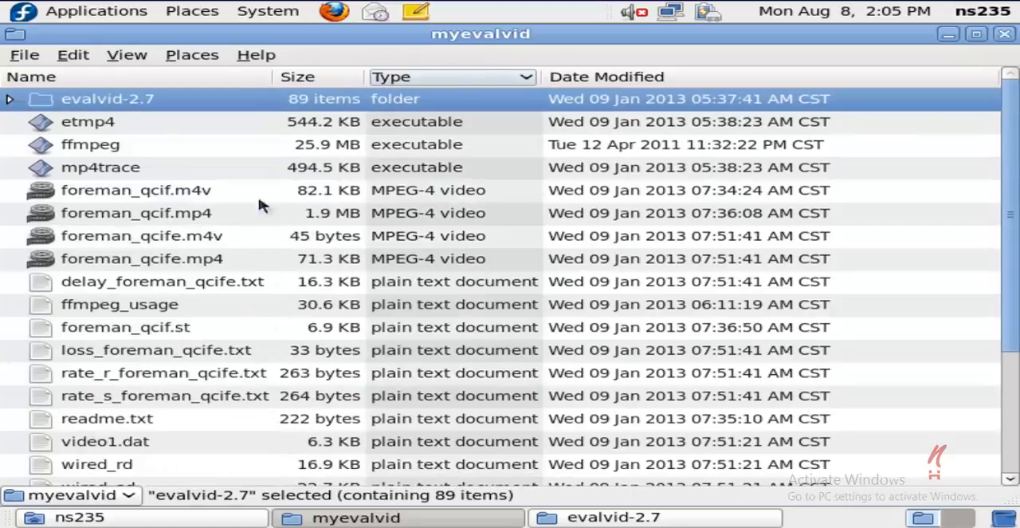
{"action": "mouse_move", "coordinate": [148, 170]}
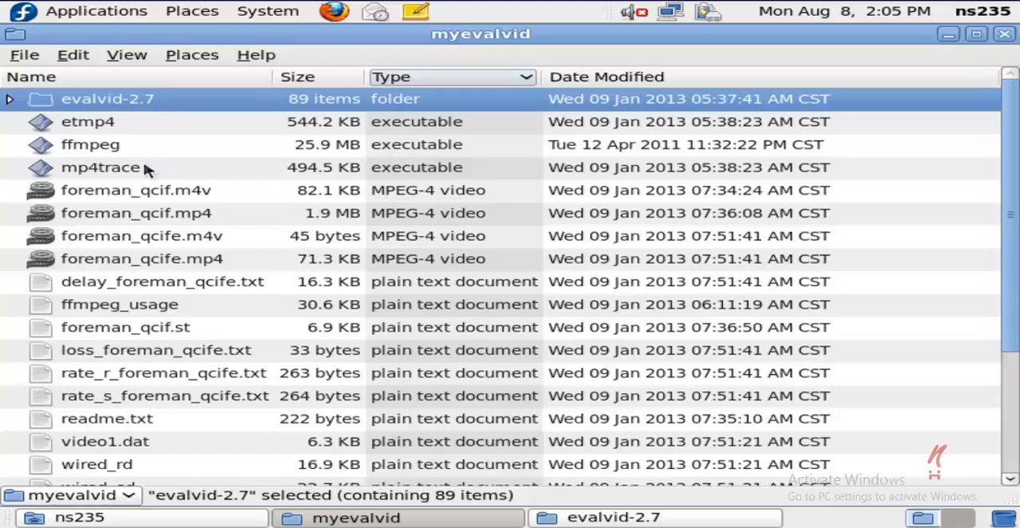
{"action": "mouse_move", "coordinate": [191, 143]}
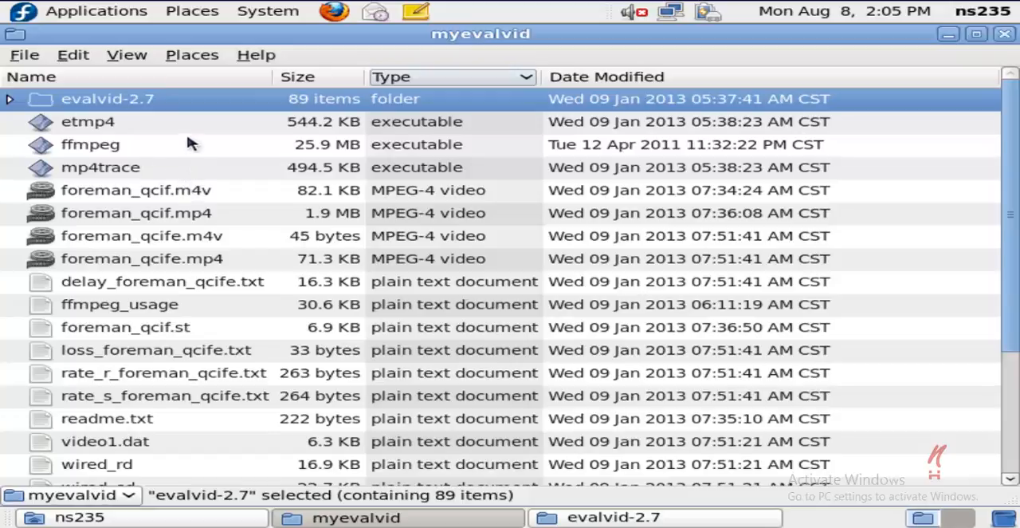
{"action": "mouse_move", "coordinate": [140, 156]}
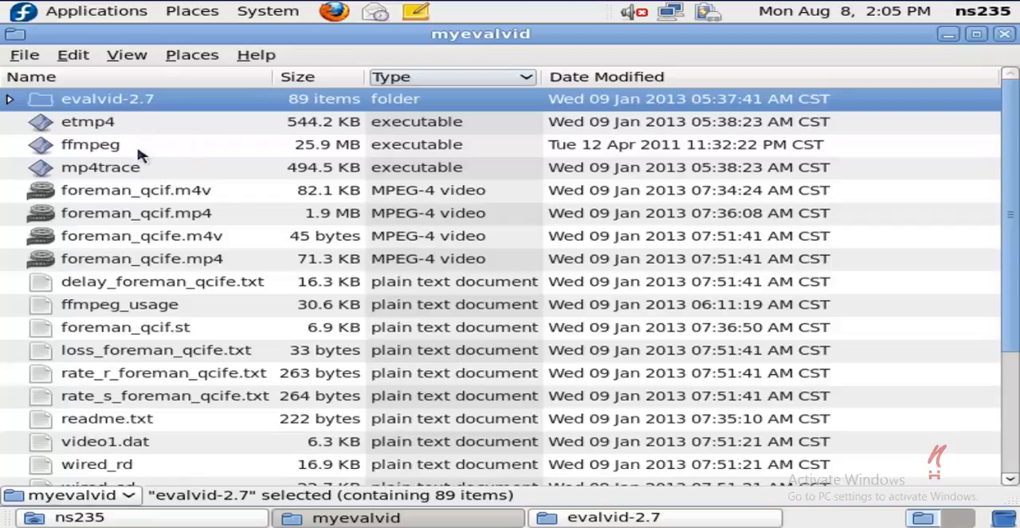
- Select the 25.9 MB ffmpeg executable in the myevalvid list
{"action": "left_click", "coordinate": [90, 144]}
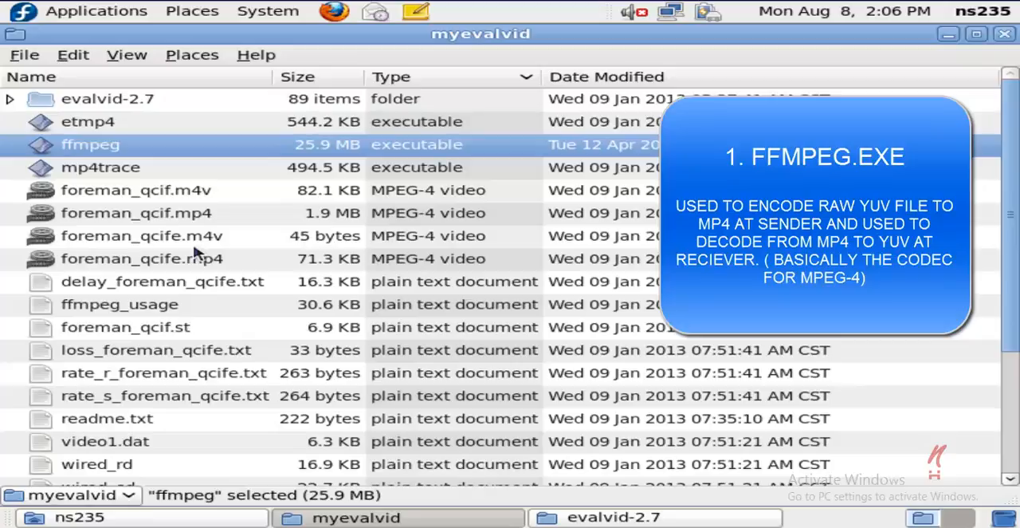
{"action": "mouse_move", "coordinate": [196, 253]}
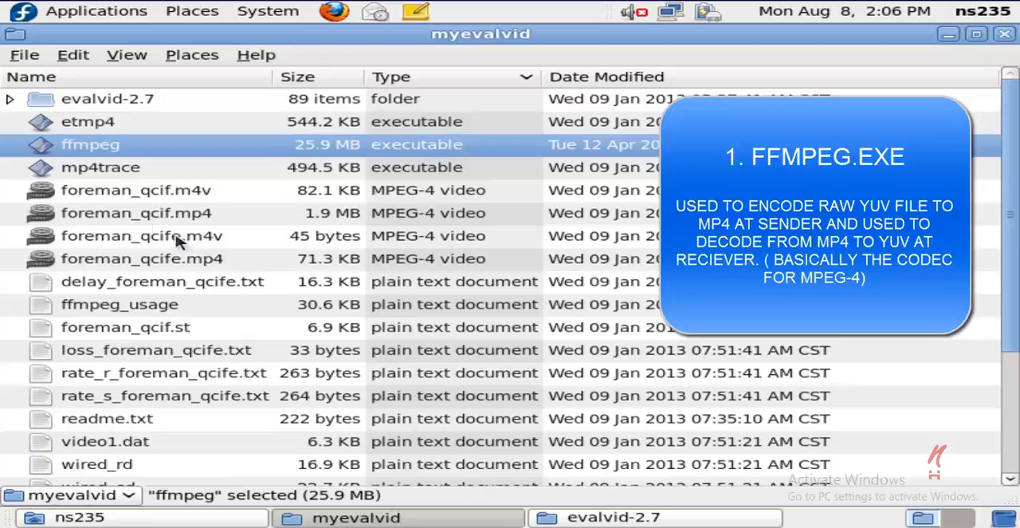
{"action": "mouse_move", "coordinate": [134, 150]}
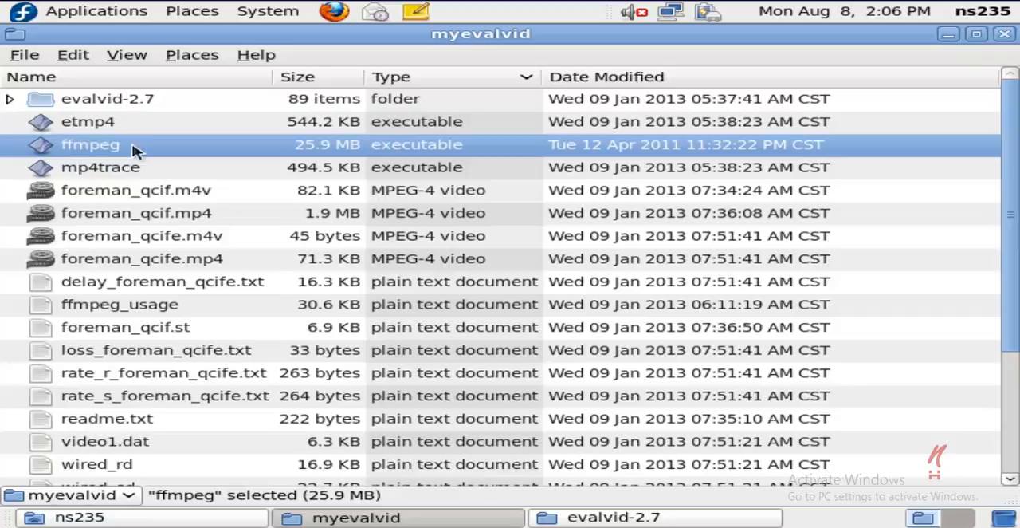
- Select the 544.2 KB etmp4 executable in the myevalvid list
{"action": "left_click", "coordinate": [88, 122]}
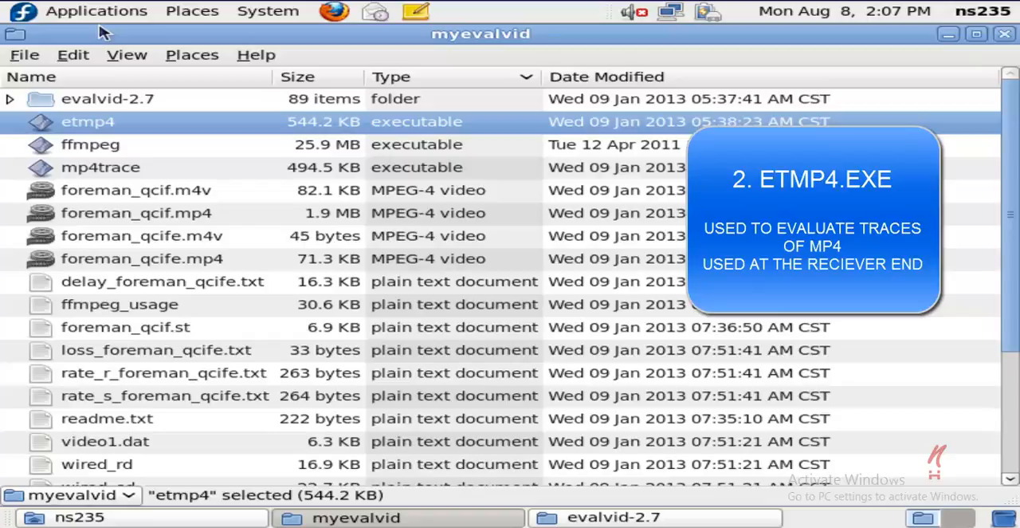
{"action": "mouse_move", "coordinate": [530, 501]}
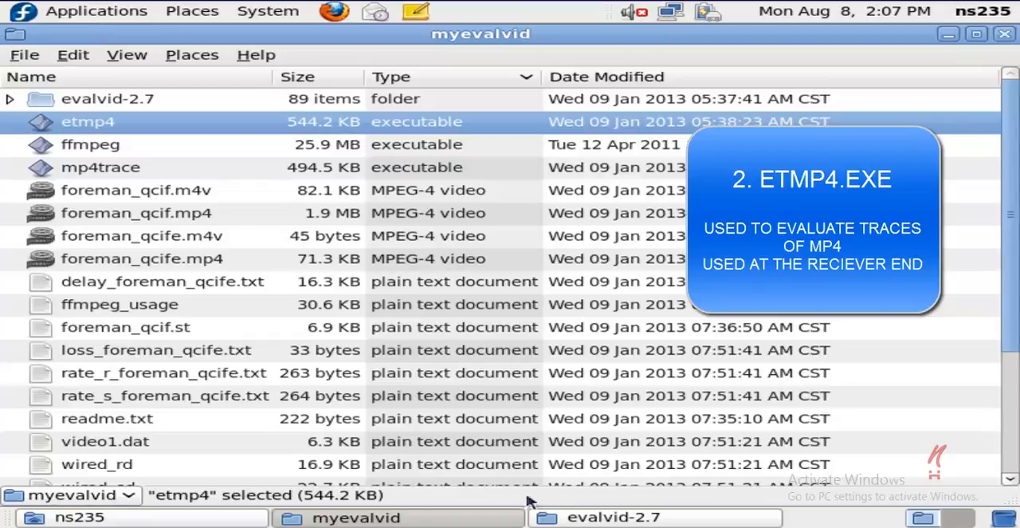
- Switch to the evalvid-2.7 window and select the 11.1 KB psnr executable
{"action": "left_click", "coordinate": [613, 516]}
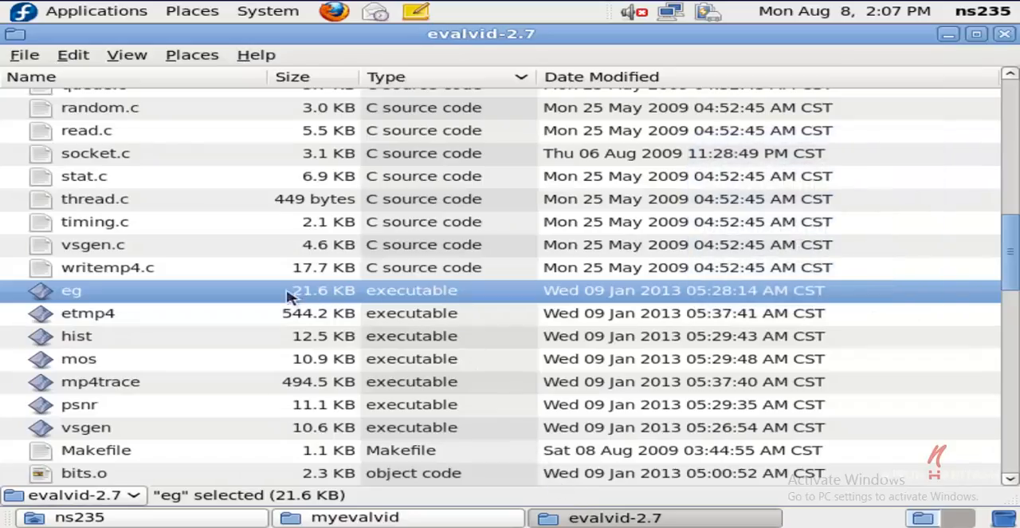
{"action": "mouse_move", "coordinate": [206, 322]}
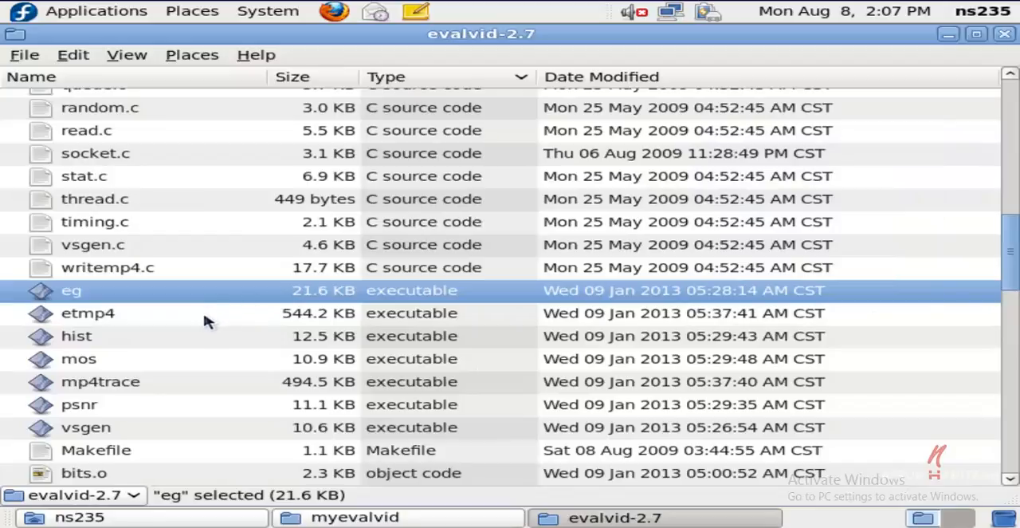
{"action": "mouse_move", "coordinate": [209, 325]}
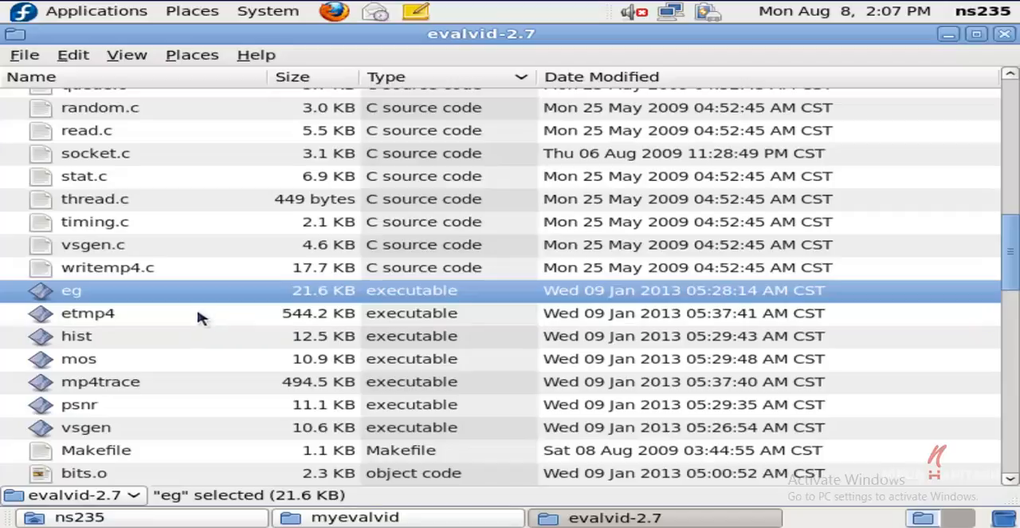
{"action": "left_click", "coordinate": [79, 404]}
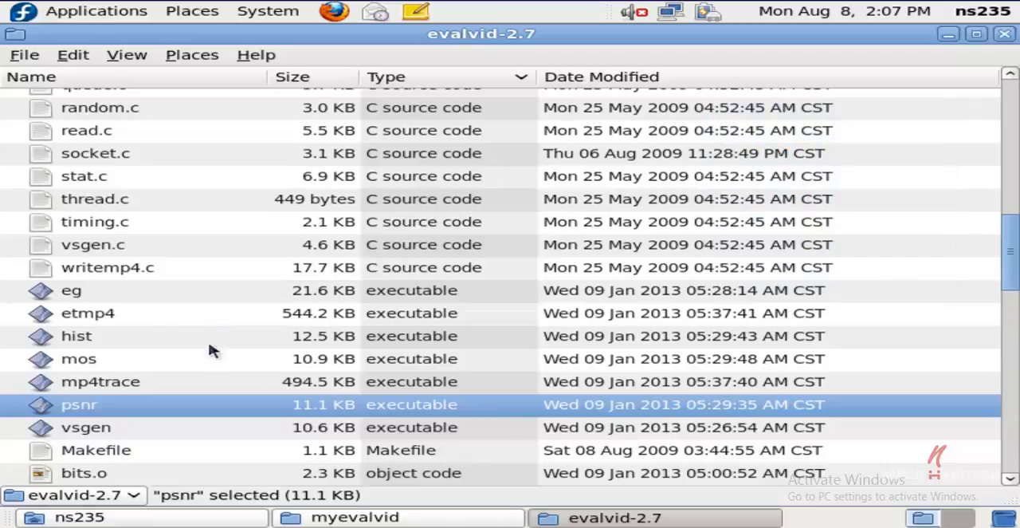
{"action": "mouse_move", "coordinate": [152, 420]}
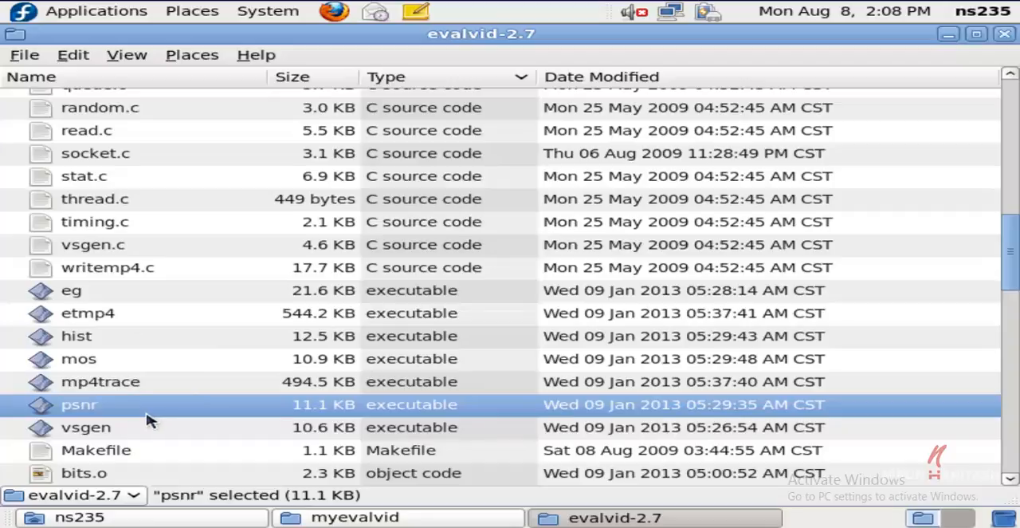
- Select the 494.5 KB mp4trace executable in the evalvid-2.7 list
{"action": "left_click", "coordinate": [101, 381]}
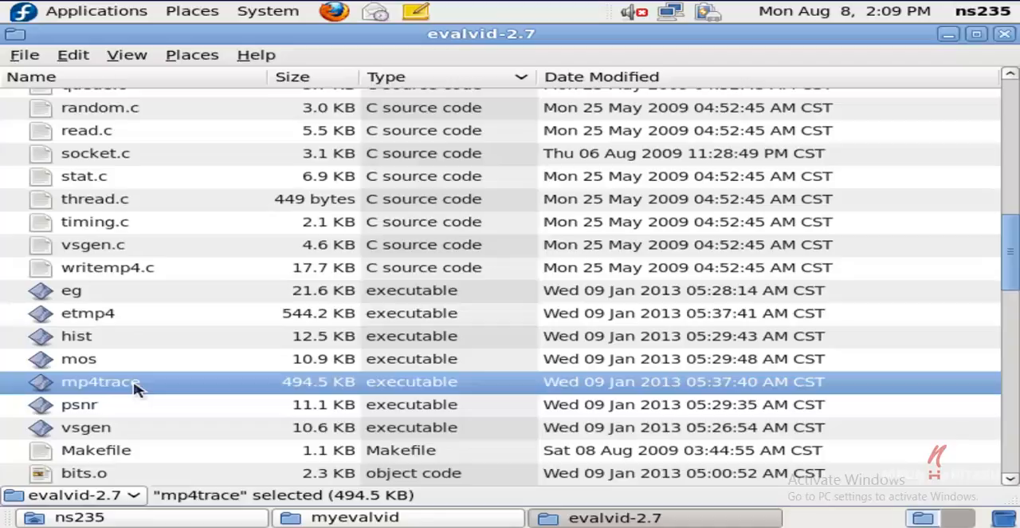
- Scroll the evalvid-2.7 listing down, then back up to the C headers and miv folder
{"action": "scroll", "scroll_direction": "down", "scroll_amount": 3}
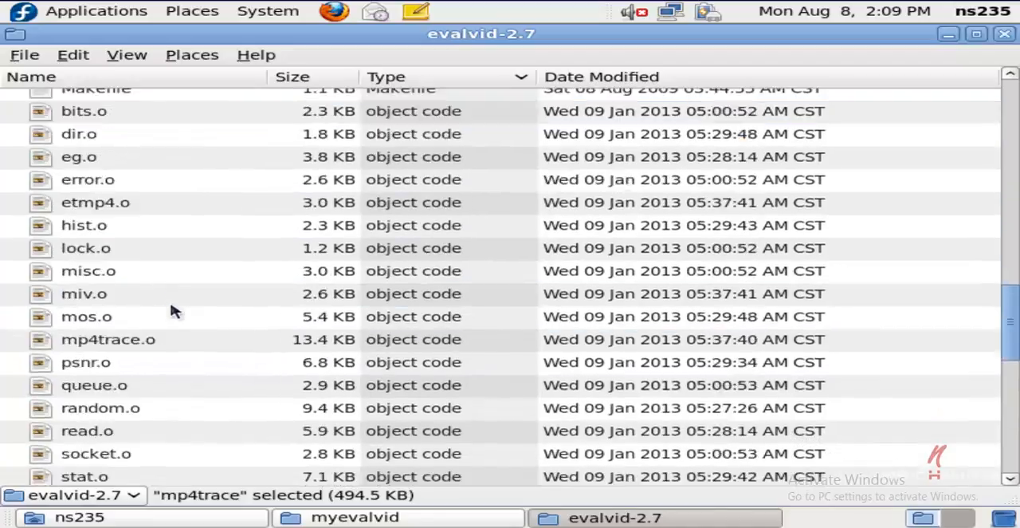
{"action": "scroll", "scroll_direction": "down", "scroll_amount": 3}
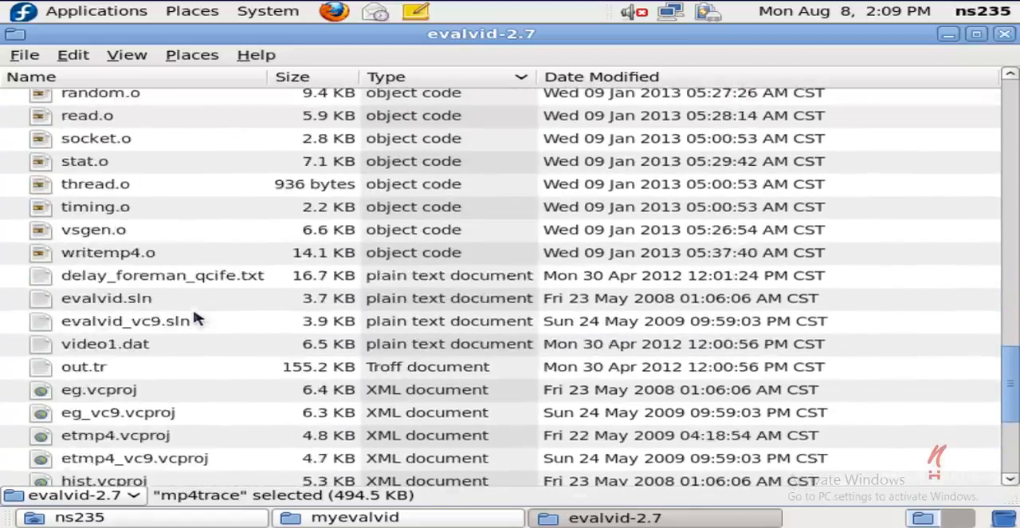
{"action": "scroll", "scroll_direction": "up", "scroll_amount": 3}
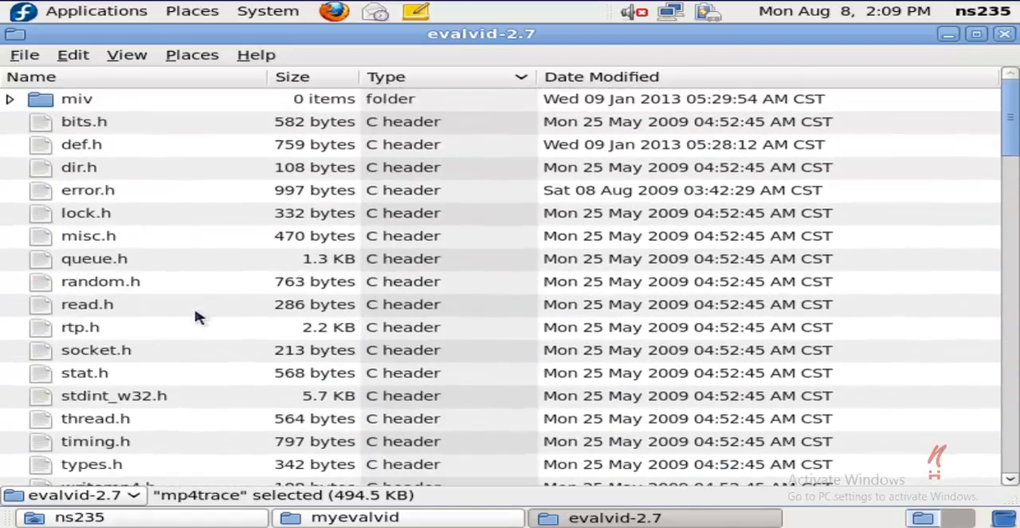
{"action": "mouse_move", "coordinate": [255, 99]}
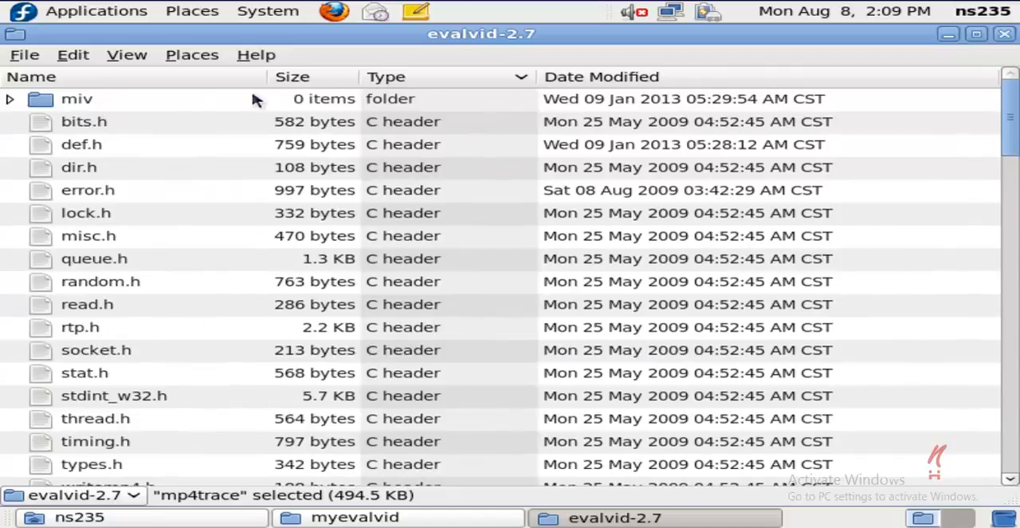
{"action": "mouse_move", "coordinate": [168, 90]}
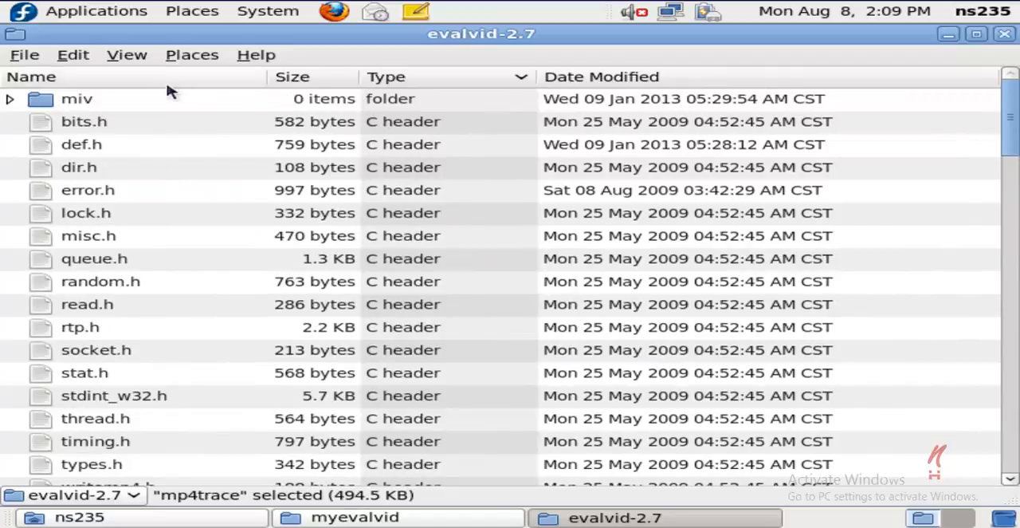
{"action": "mouse_move", "coordinate": [6, 91]}
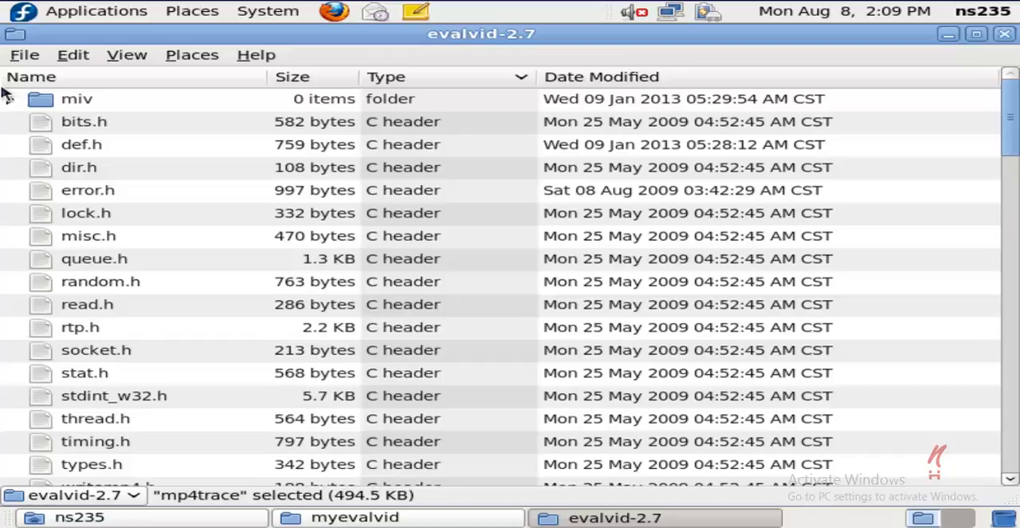
{"action": "mouse_move", "coordinate": [877, 30]}
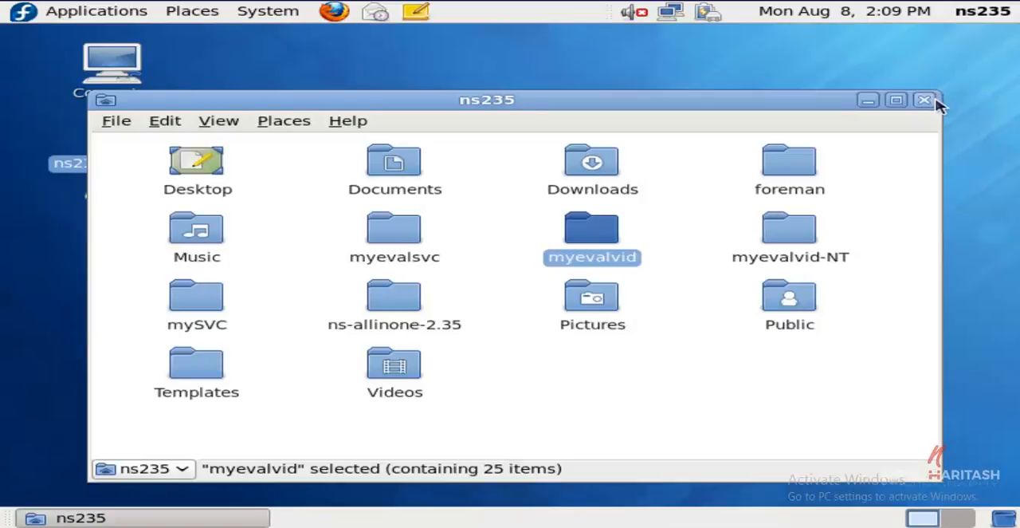
- Close the home folder window to leave only the GNOME desktop icons visible
{"action": "left_click", "coordinate": [924, 99]}
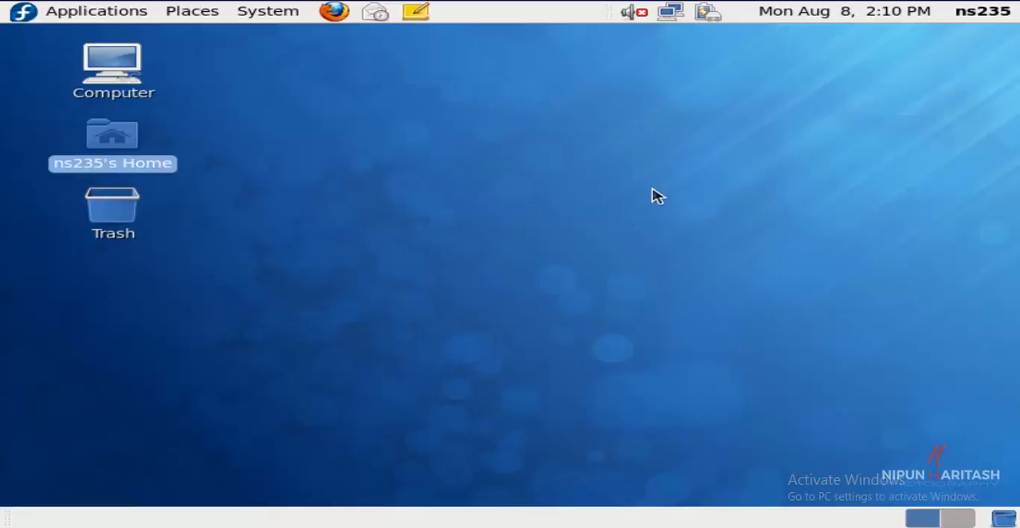
{"action": "mouse_move", "coordinate": [665, 208]}
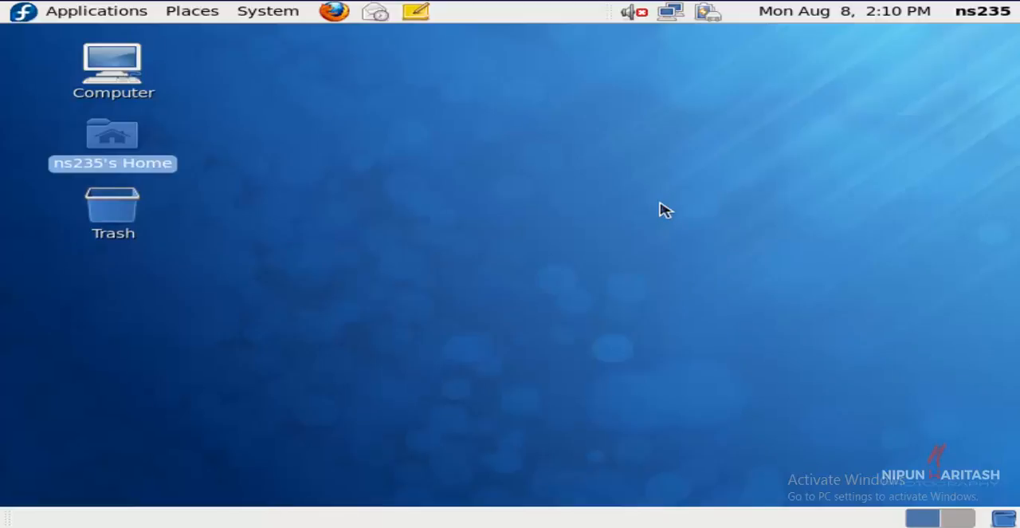
{"action": "mouse_move", "coordinate": [797, 352]}
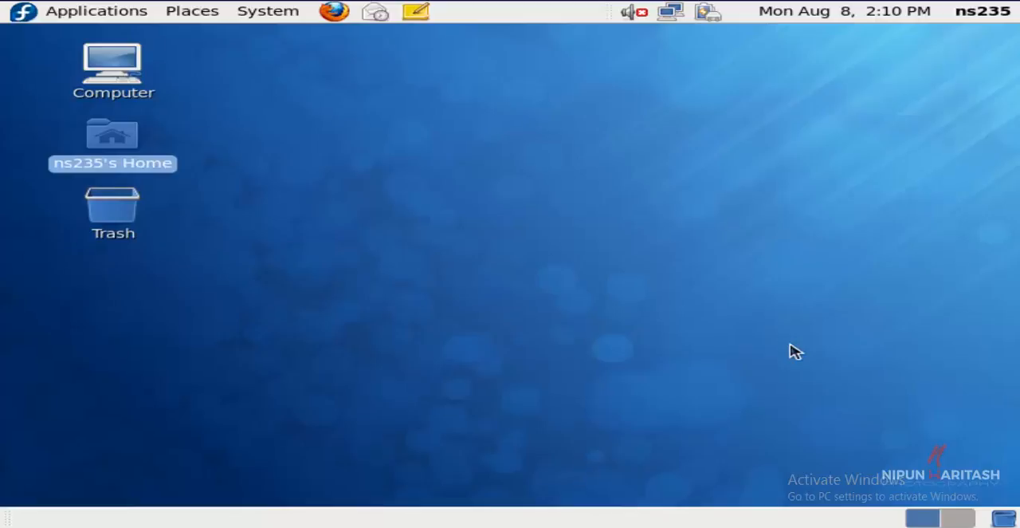
{"action": "mouse_move", "coordinate": [704, 493]}
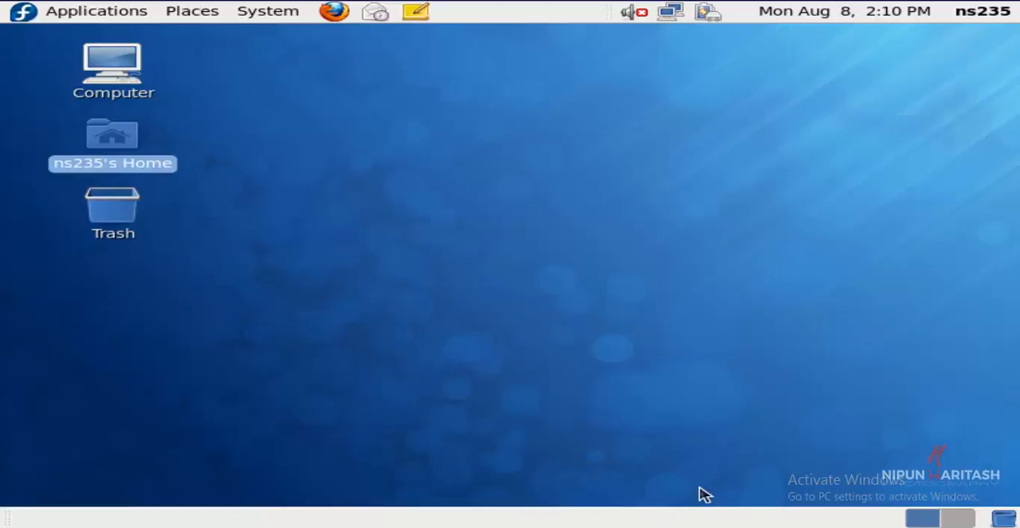